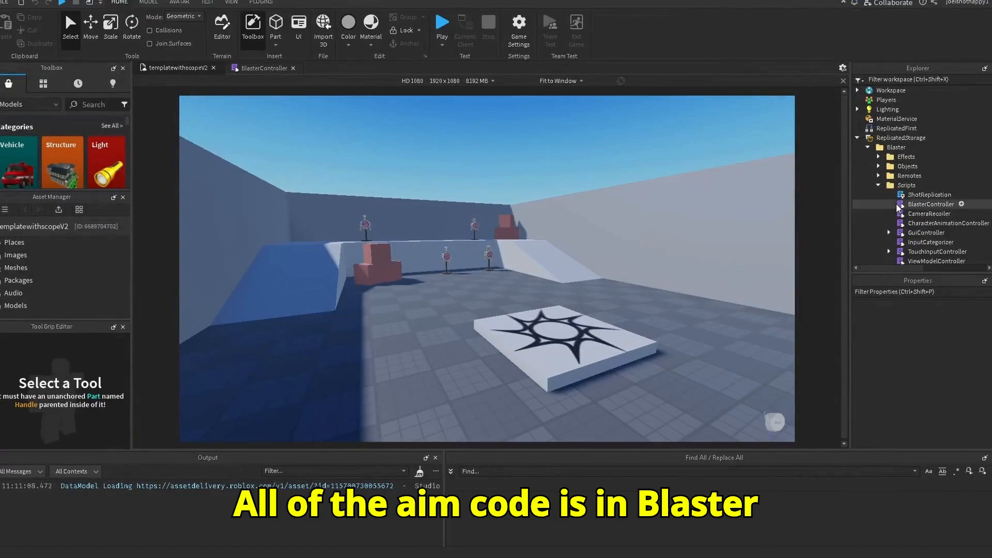
Review the applyZoom and removeZoom functions with their AutoBlaster and Blaster viewModelNames lists
{"action": "double_click", "coordinate": [930, 203]}
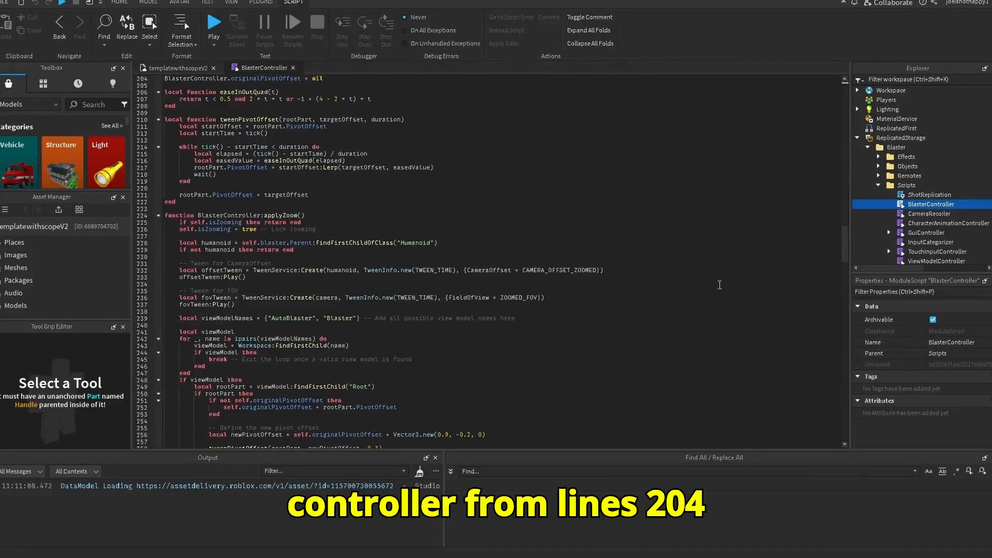
{"action": "scroll", "scroll_direction": "down", "scroll_amount": 3}
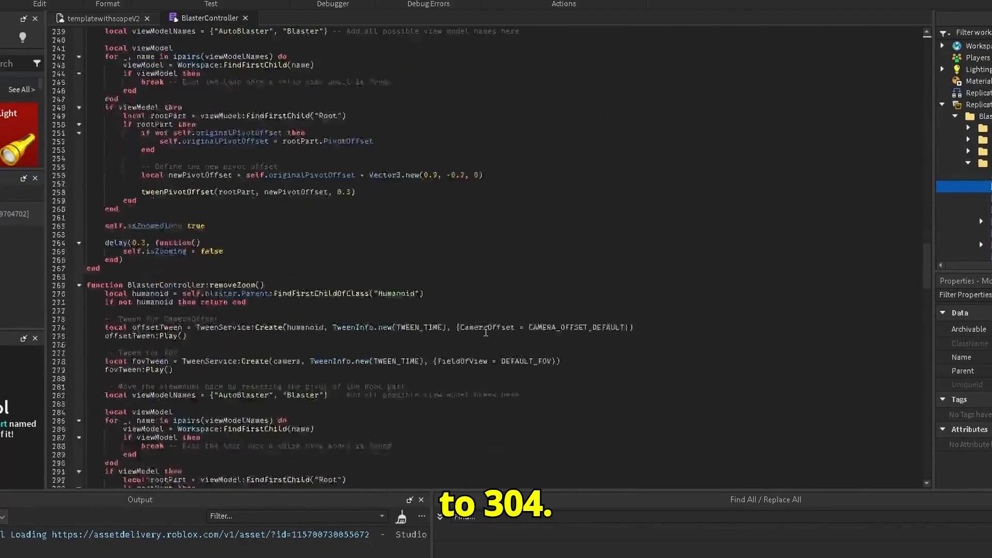
{"action": "scroll", "scroll_direction": "down", "scroll_amount": 3}
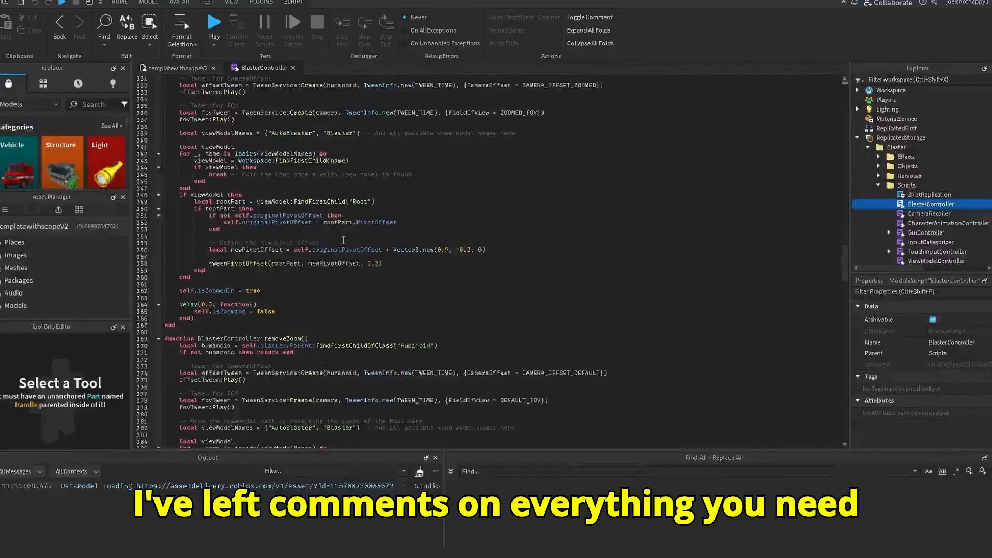
{"action": "scroll", "scroll_direction": "up", "scroll_amount": 3}
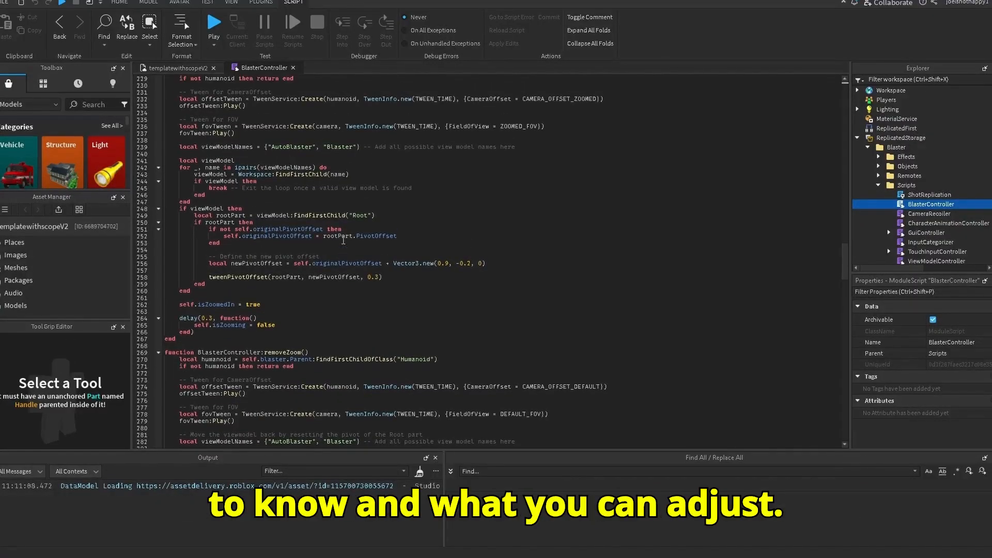
{"action": "scroll", "scroll_direction": "up", "scroll_amount": 3}
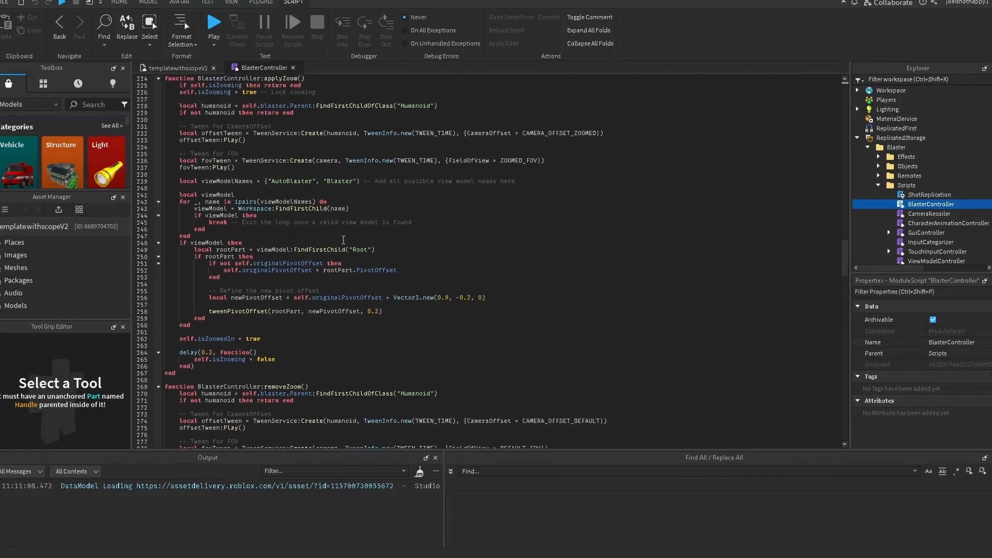
{"action": "scroll", "scroll_direction": "up", "scroll_amount": 3}
{"action": "type", "text": ", "}
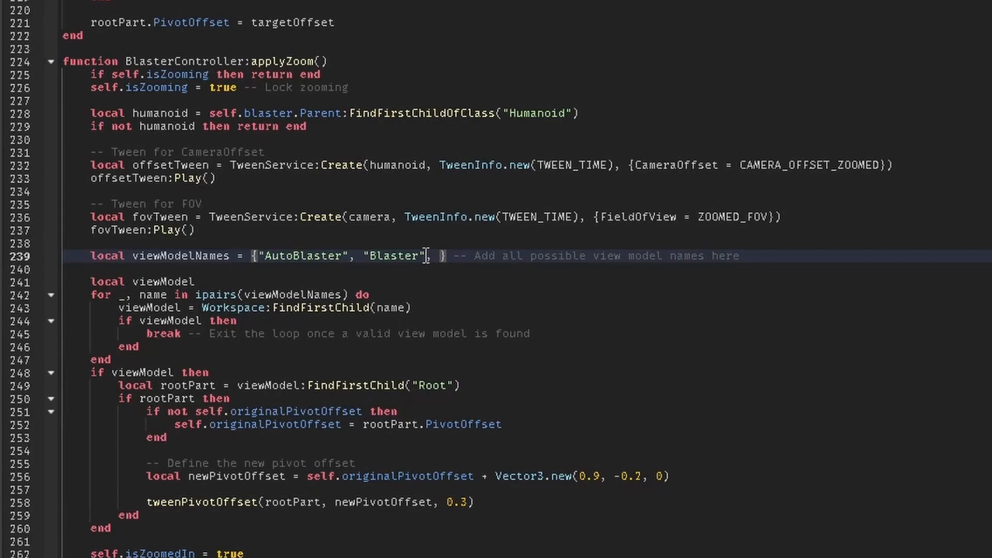
Start a new quoted view model name after "Blaster" in applyZoom's viewModelNames list
{"action": "type", "text": "\"\""}
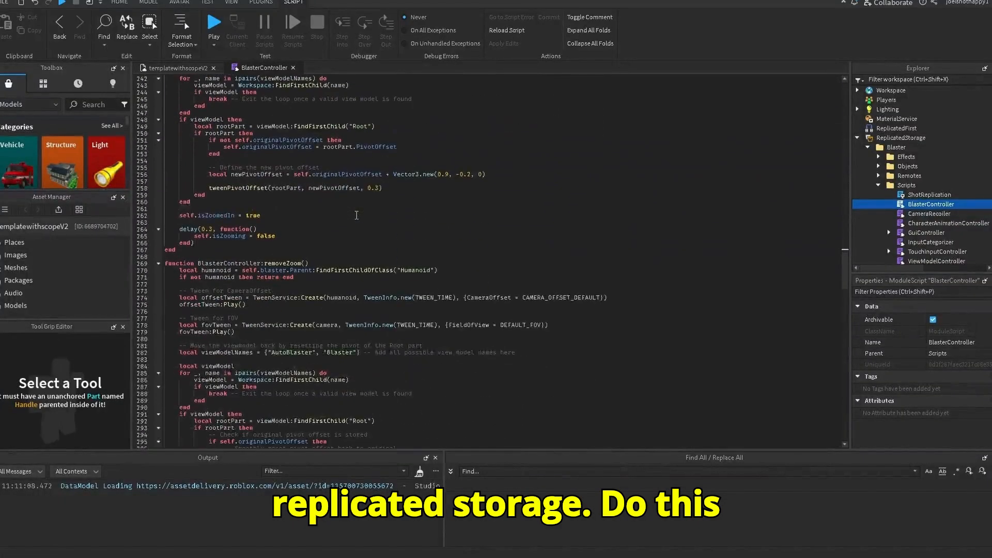
{"action": "scroll", "scroll_direction": "down", "scroll_amount": 3}
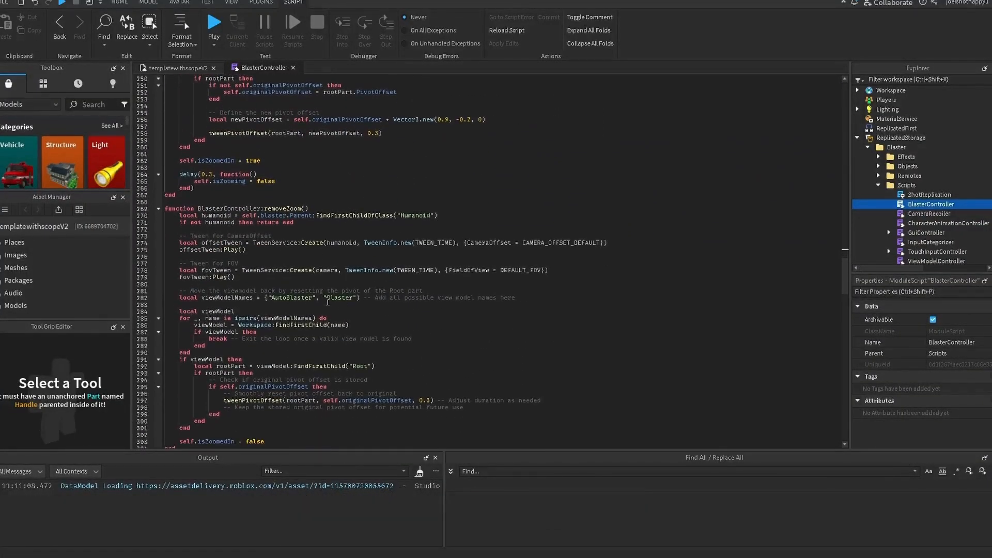
{"action": "scroll", "scroll_direction": "down", "scroll_amount": 3}
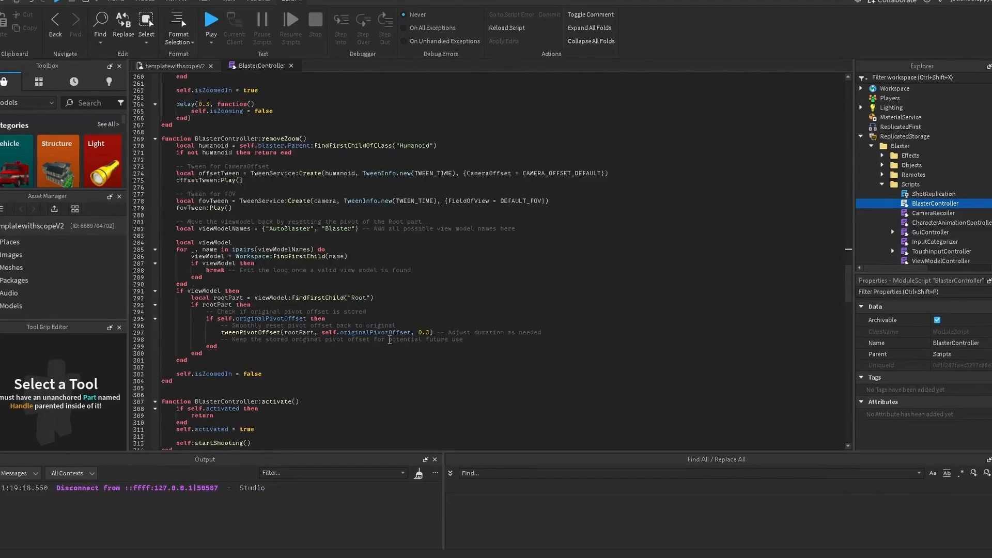
Run a playtest of the arena and fire the blaster at the targets while aiming
{"action": "left_click", "coordinate": [442, 20]}
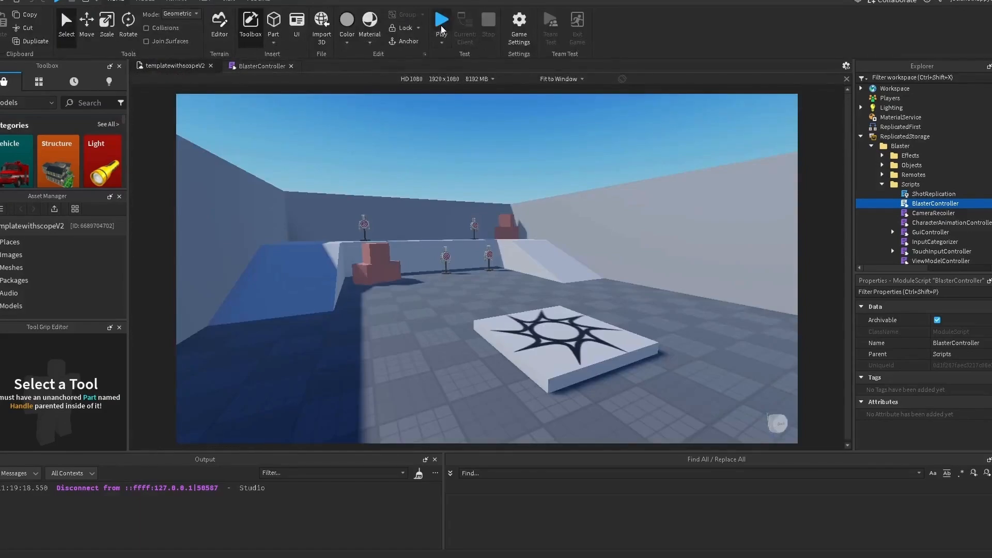
{"action": "left_click", "coordinate": [441, 21]}
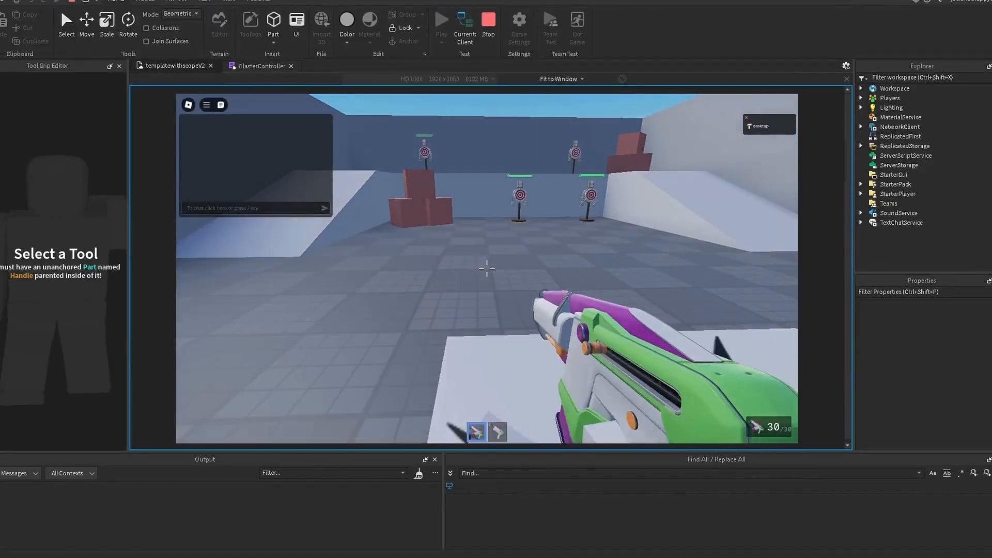
{"action": "left_click", "coordinate": [487, 267]}
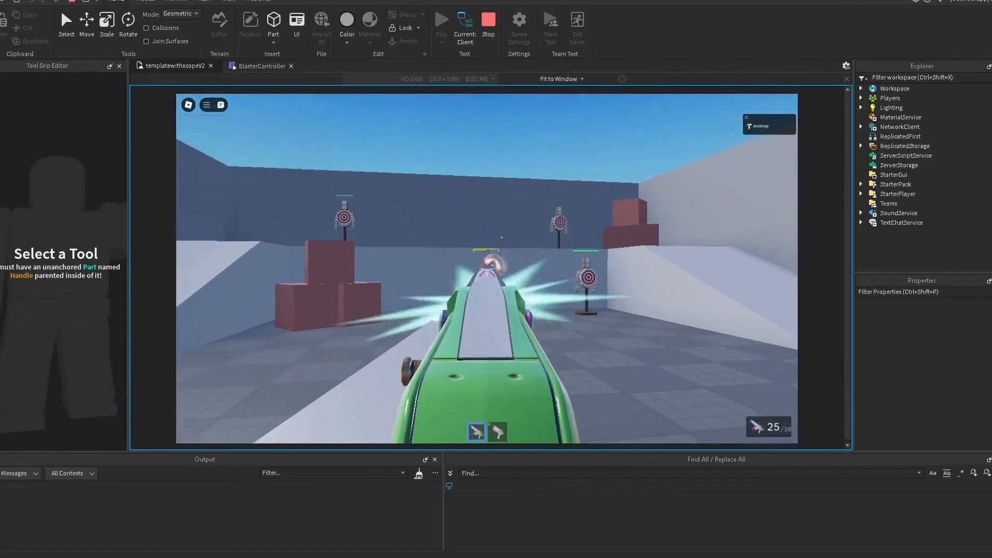